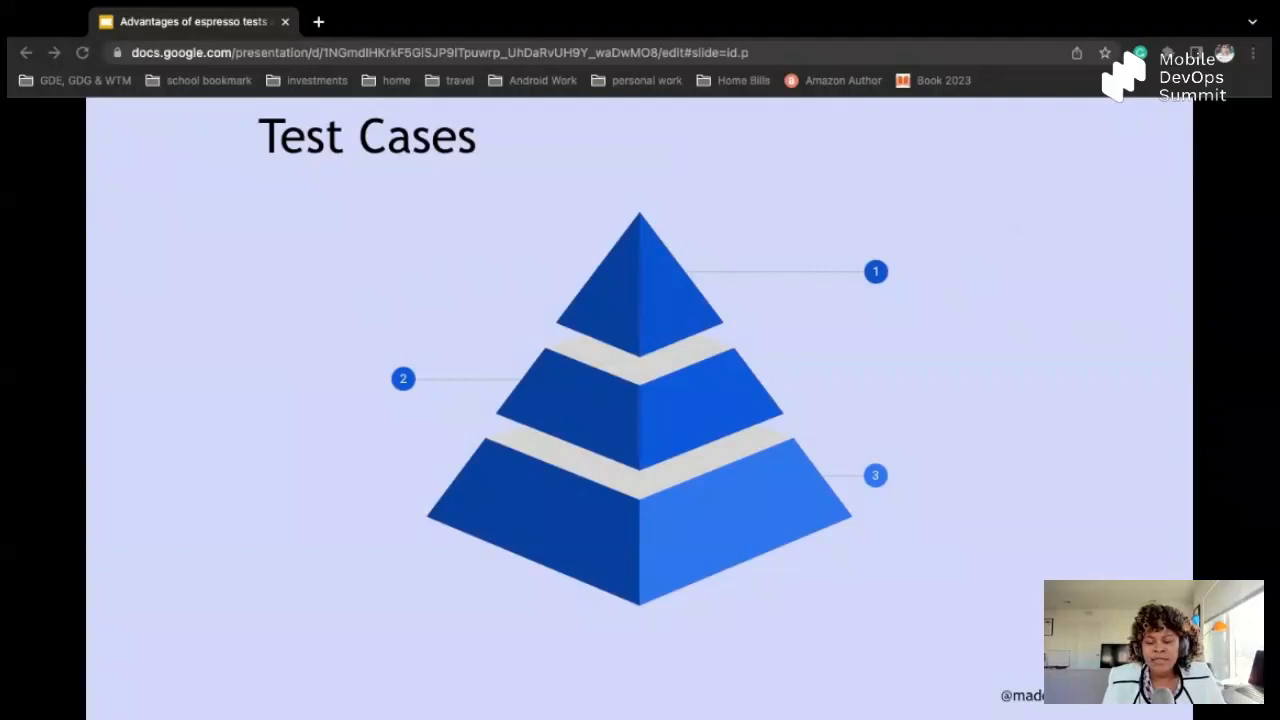
- Advance the animation to show 'User Actions (End to end)' beside pyramid tier 1
left_click(876, 272)
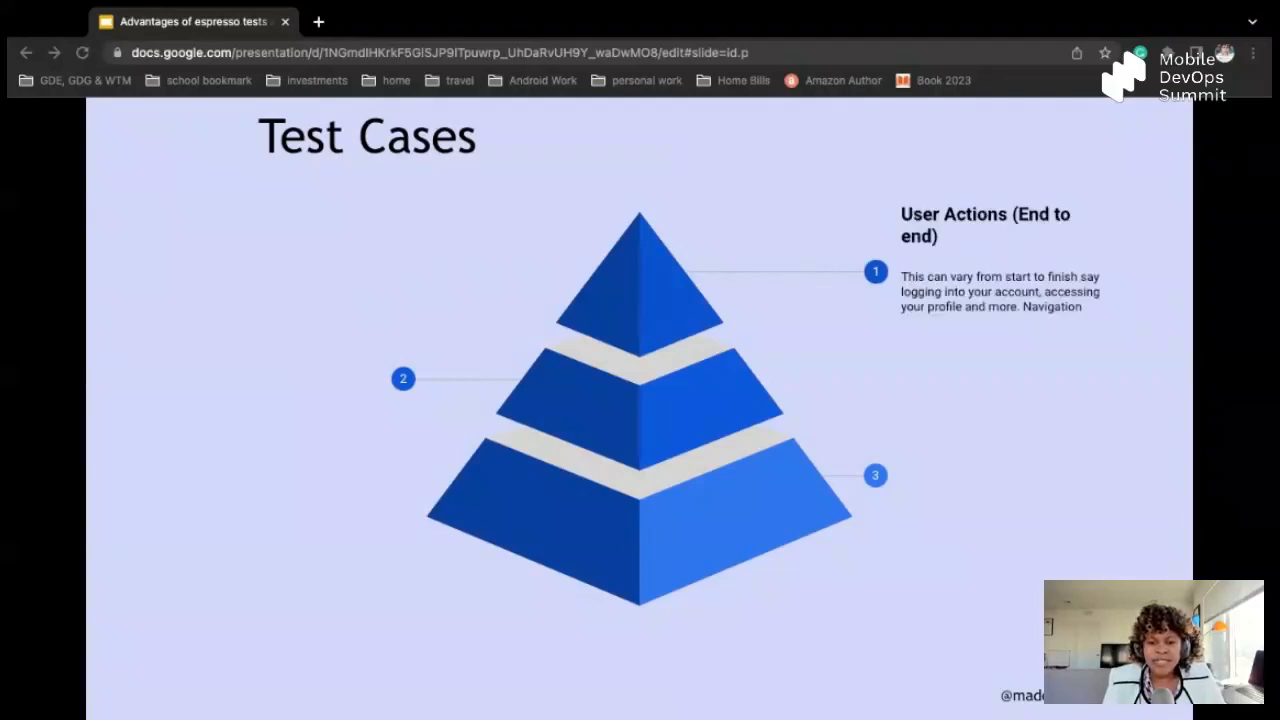